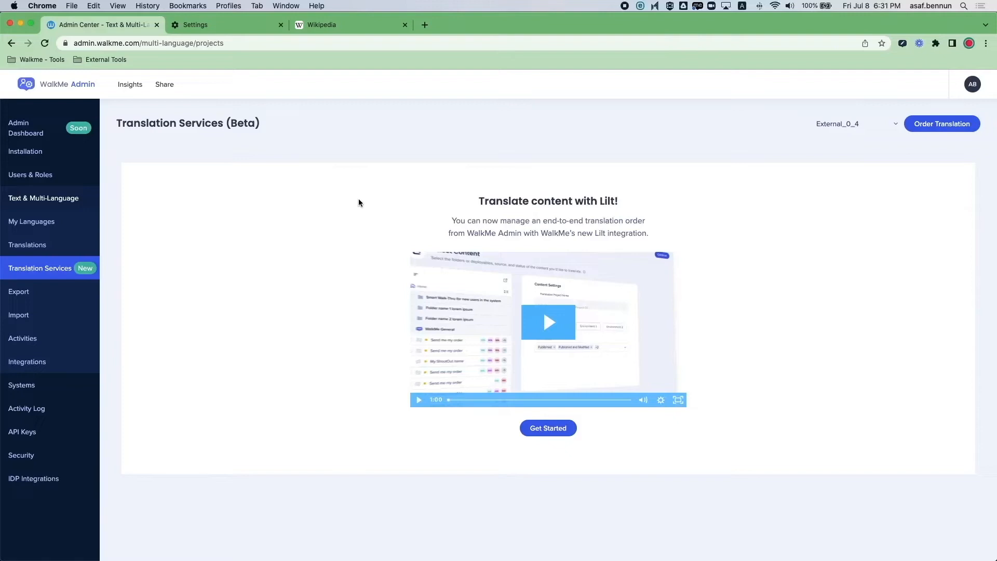
{"action": "mouse_move", "coordinate": [41, 229]}
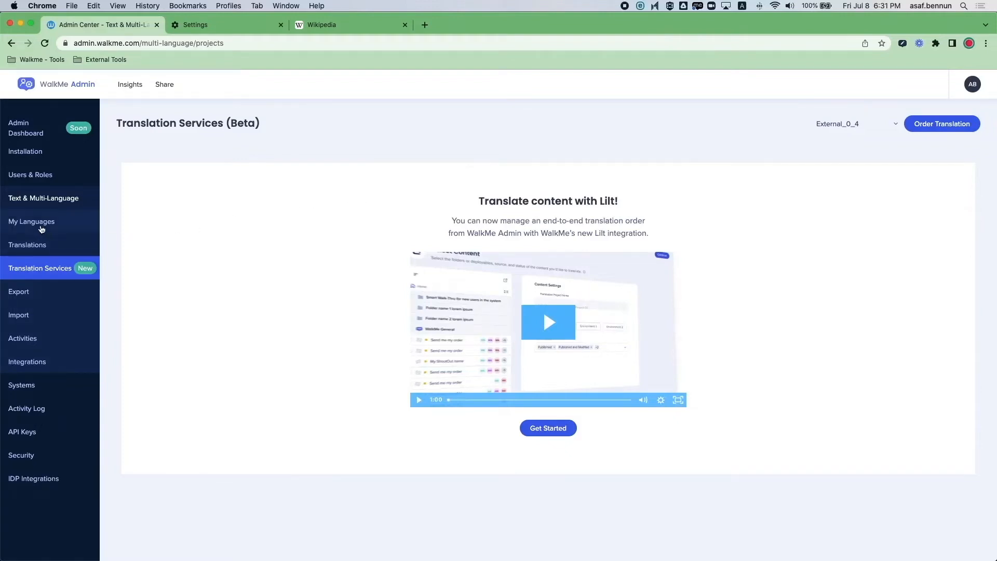
- Add a French language with short name 'fr' to My Languages
{"action": "left_click", "coordinate": [31, 222]}
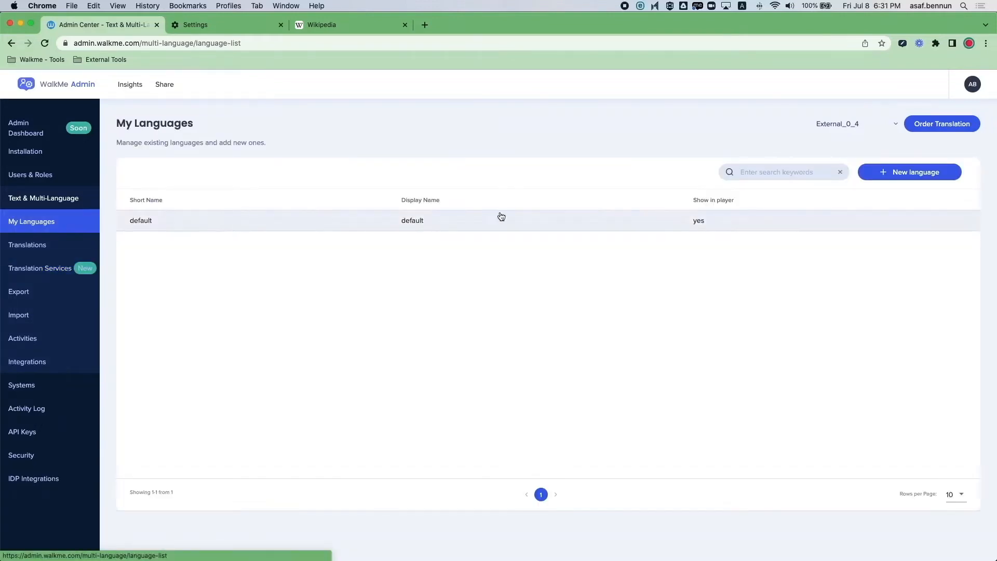
{"action": "left_click", "coordinate": [909, 172]}
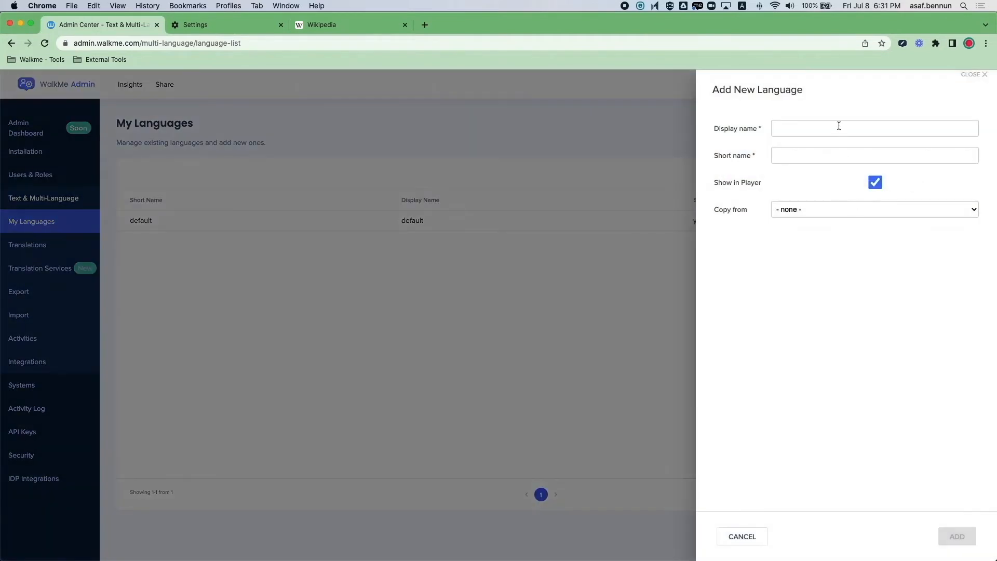
{"action": "type", "text": "fr"}
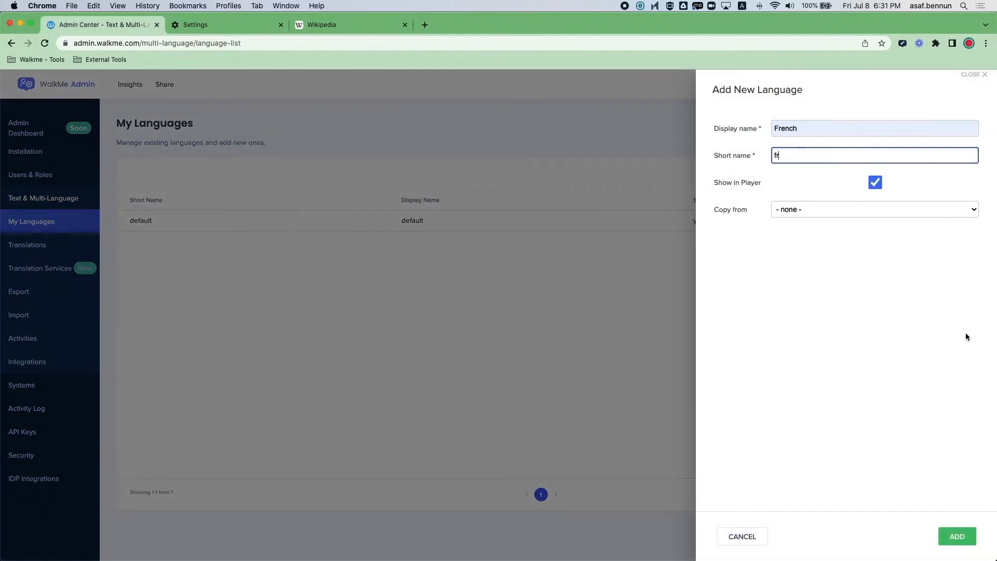
{"action": "left_click", "coordinate": [957, 536]}
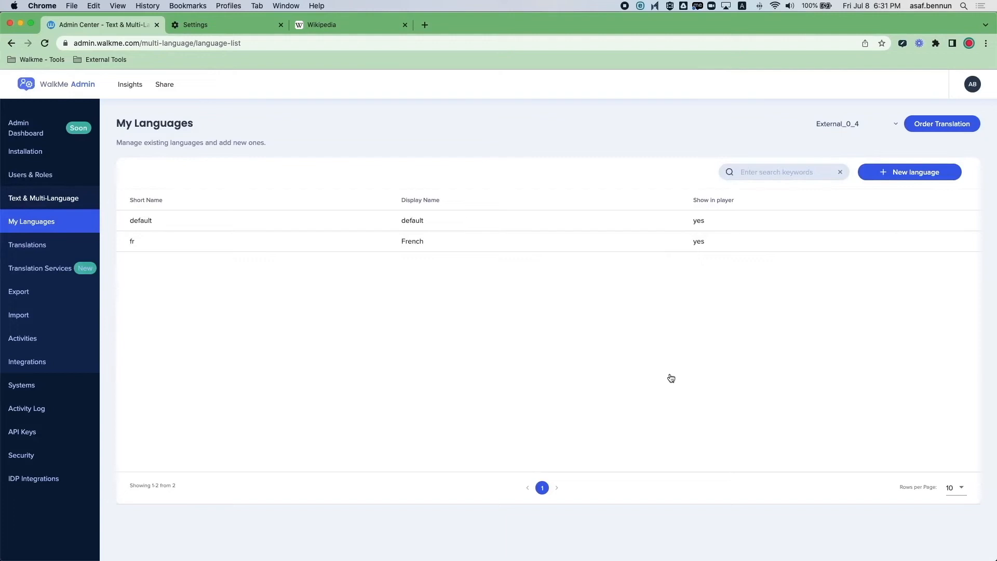
{"action": "left_click", "coordinate": [27, 245]}
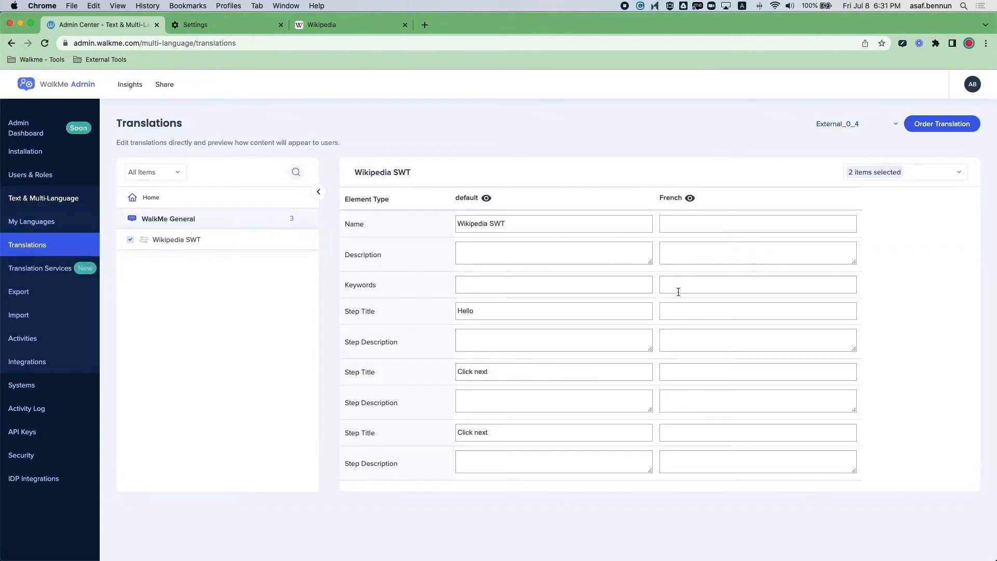
- Enter 'bonjour' as the French translation of the Wikipedia SWT 'Hello' step title
{"action": "type", "text": "bonjour"}
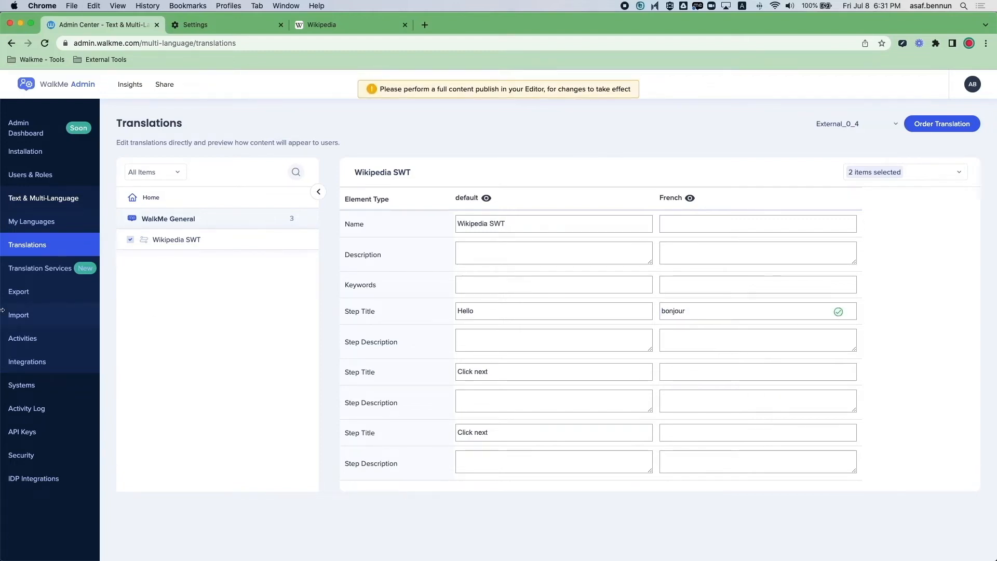
{"action": "left_click", "coordinate": [19, 292]}
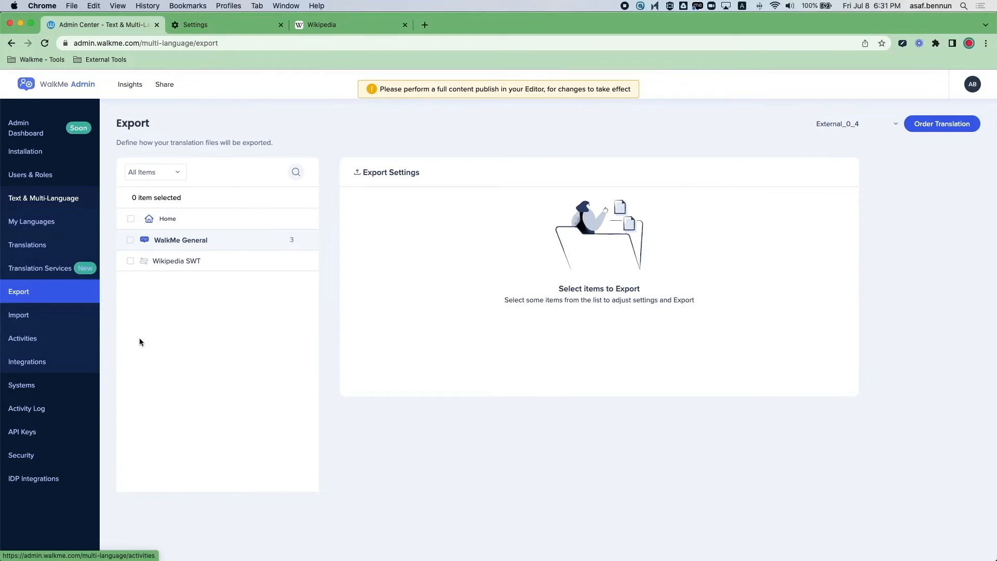
- Export Wikipedia SWT default-language content in EXCEL format
{"action": "left_click", "coordinate": [130, 261]}
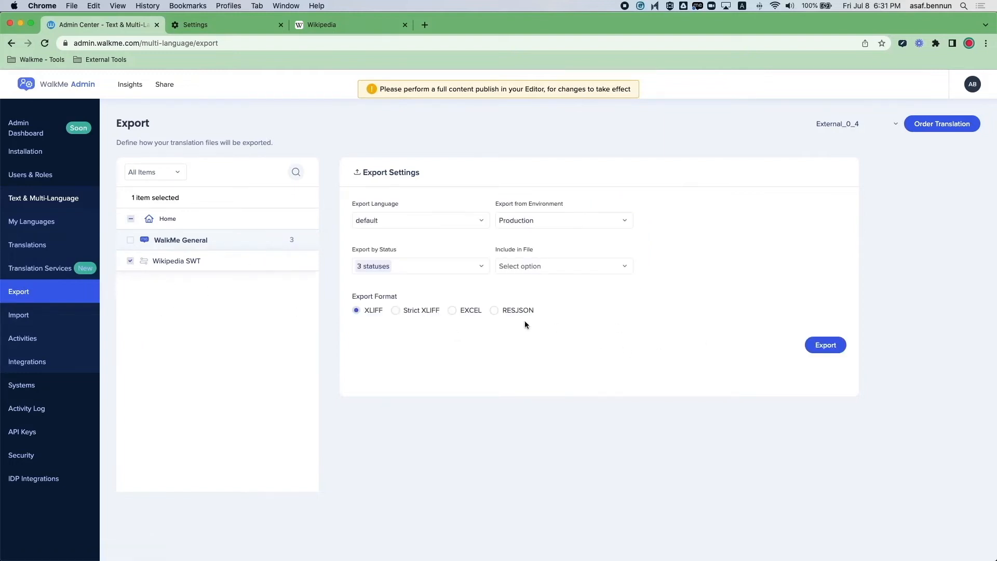
{"action": "left_click", "coordinate": [452, 311]}
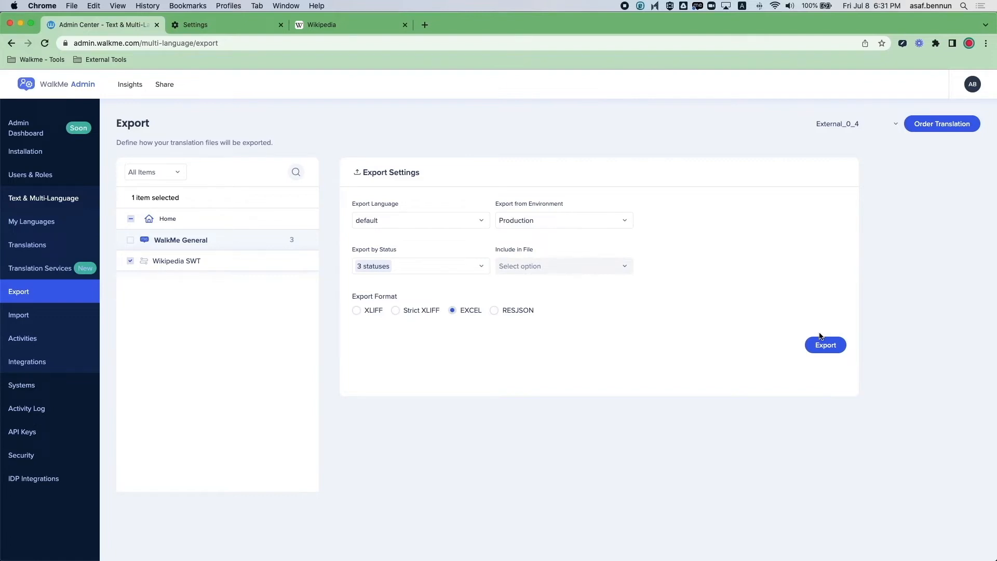
{"action": "left_click", "coordinate": [825, 345]}
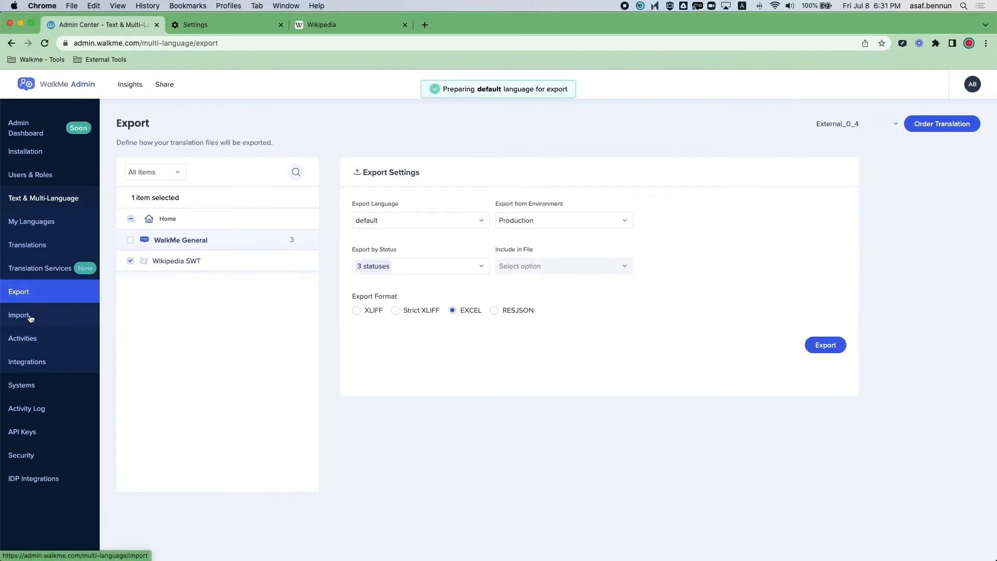
{"action": "left_click", "coordinate": [19, 315]}
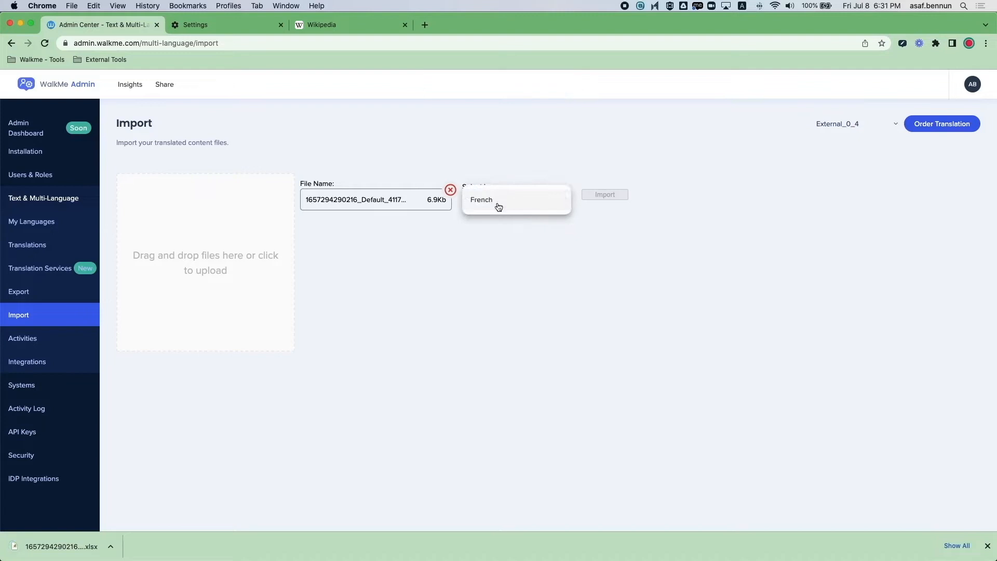
- Import the uploaded Excel file with French as the selected language
{"action": "left_click", "coordinate": [482, 199]}
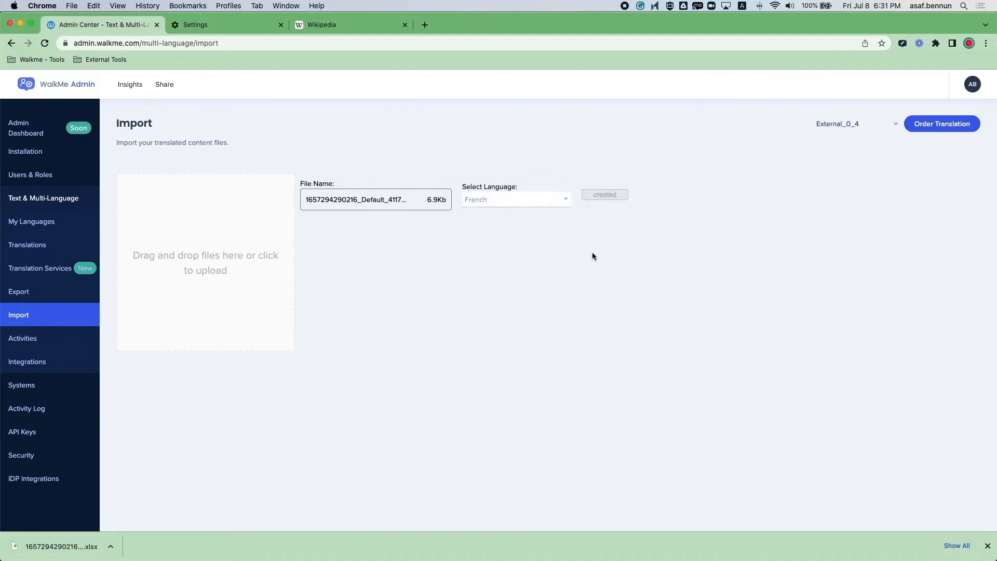
{"action": "left_click", "coordinate": [604, 193]}
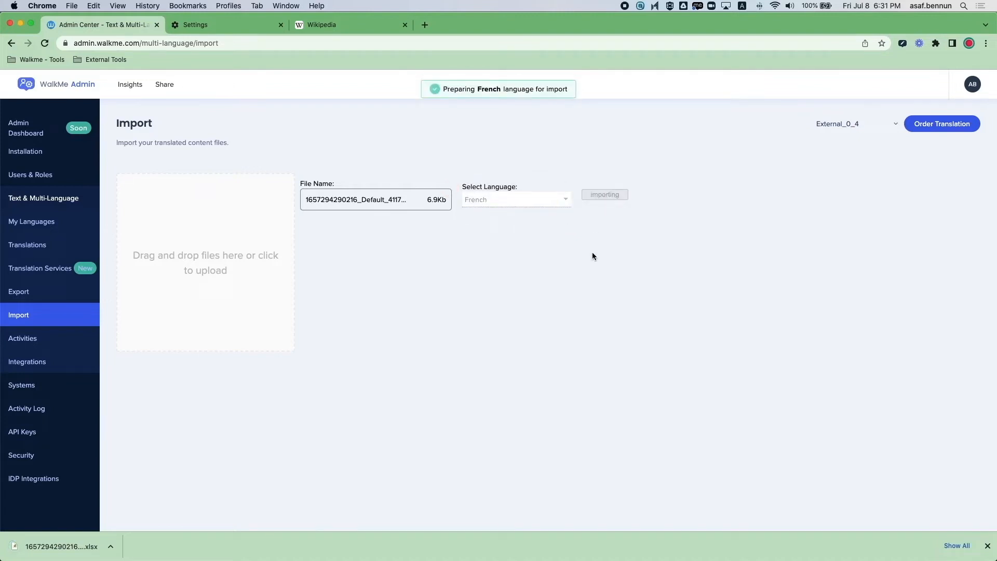
{"action": "mouse_move", "coordinate": [589, 256]}
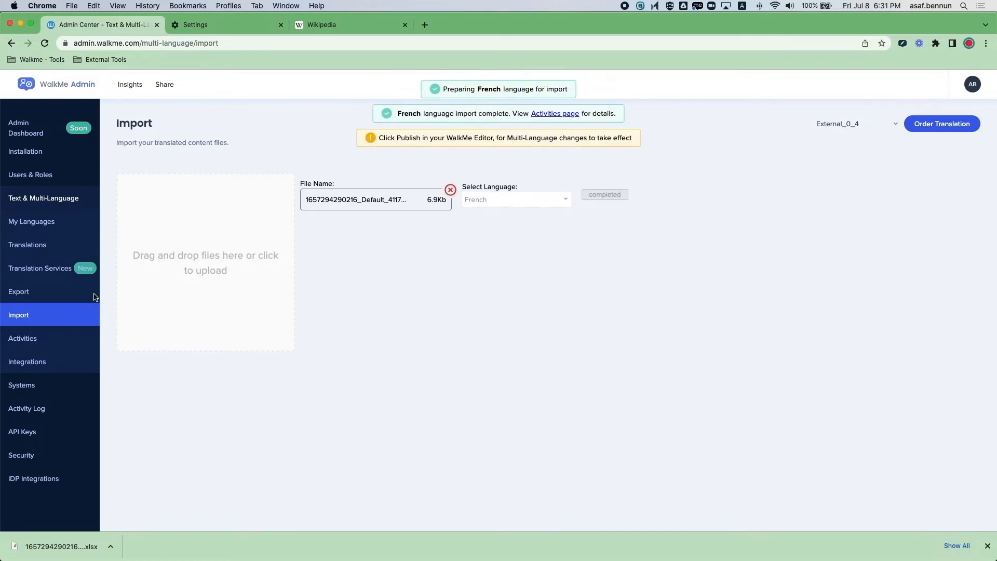
{"action": "left_click", "coordinate": [39, 269]}
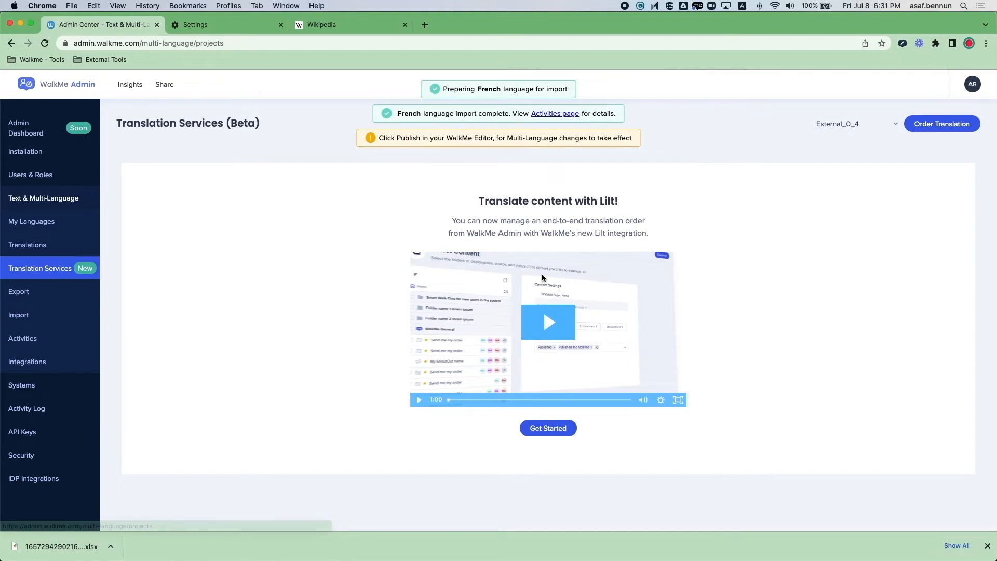
- Start a Lilt order covering Wikipedia SWT, named 'WalkMe - Lilt - Demo'
{"action": "left_click", "coordinate": [548, 322]}
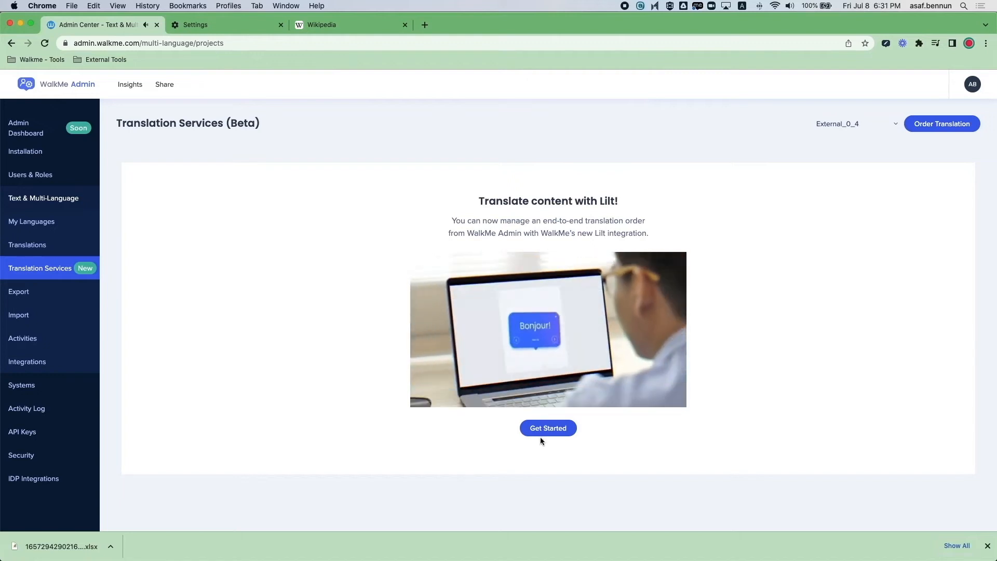
{"action": "left_click", "coordinate": [547, 428]}
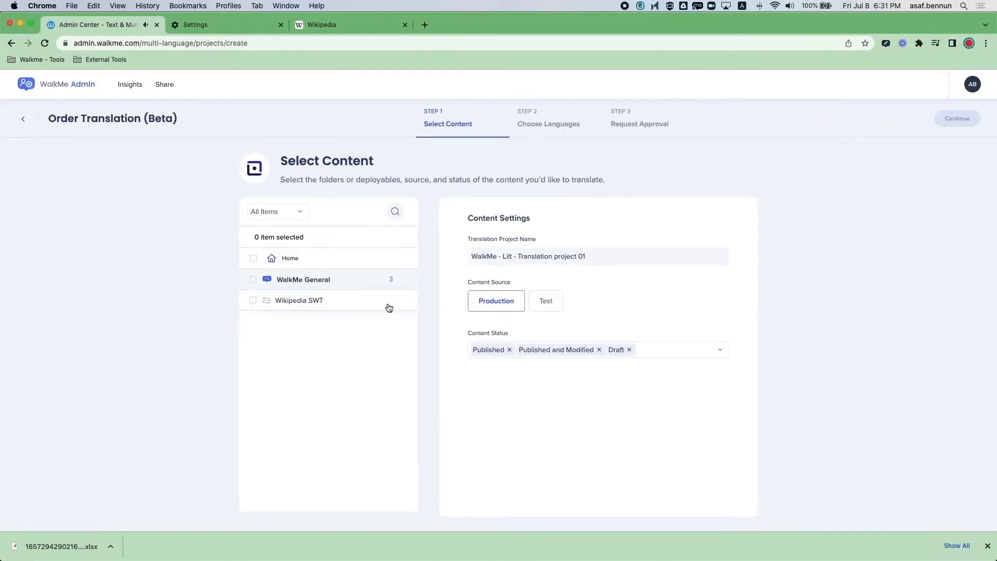
{"action": "left_click", "coordinate": [253, 300]}
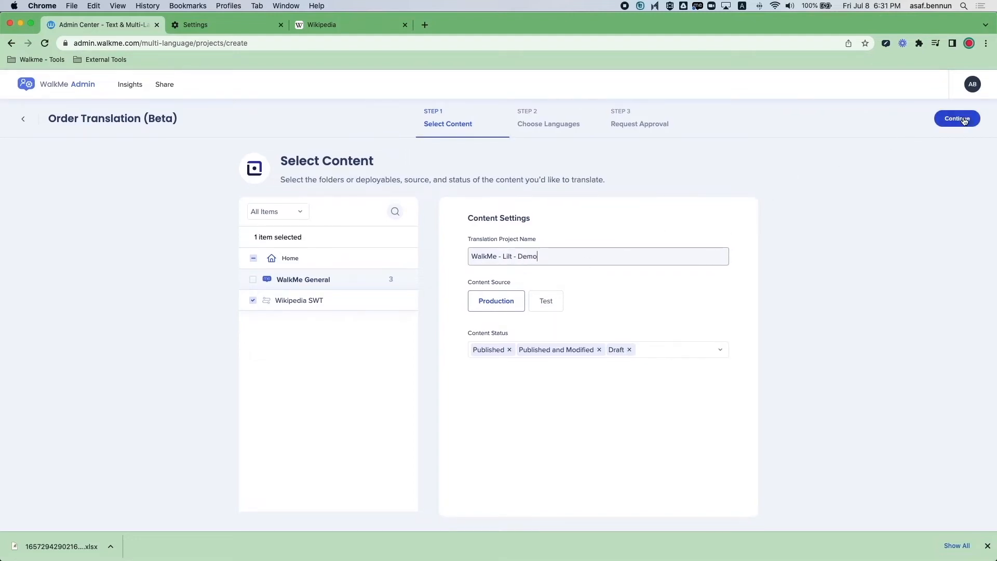
{"action": "left_click", "coordinate": [956, 118]}
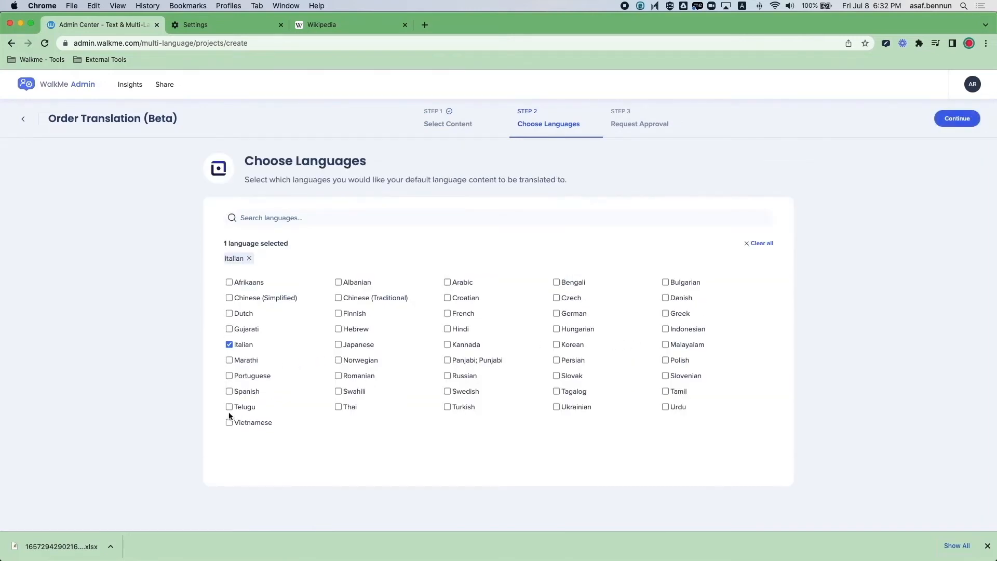
- Add Spanish alongside Italian as target languages, reaching the $1.70 approval quote
{"action": "left_click", "coordinate": [229, 391]}
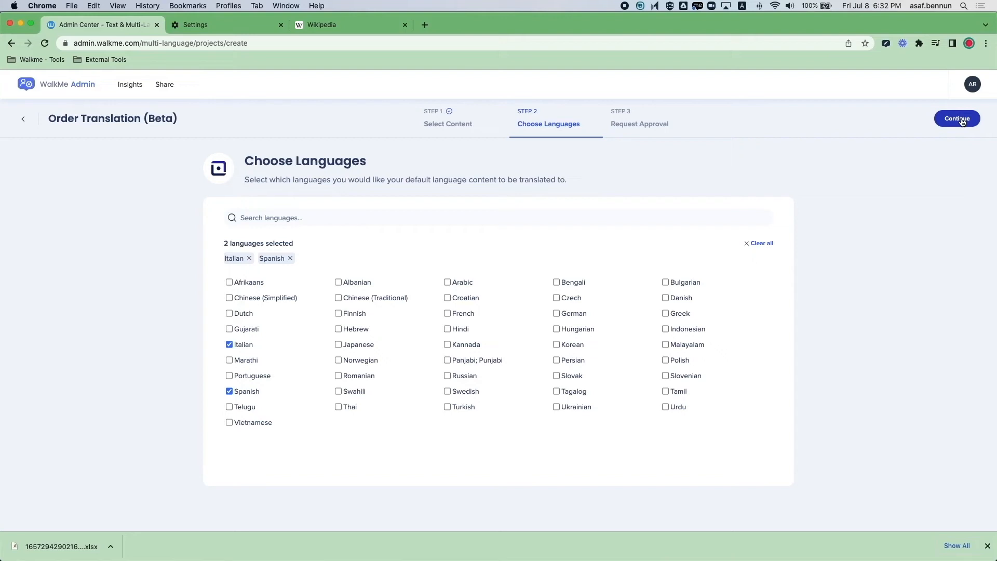
{"action": "left_click", "coordinate": [957, 118]}
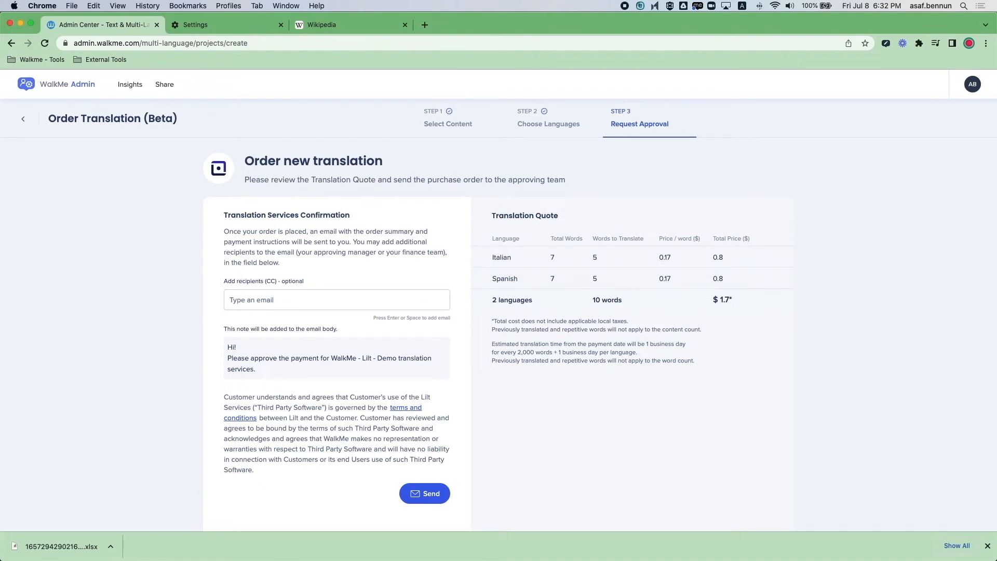
{"action": "left_click", "coordinate": [306, 299]}
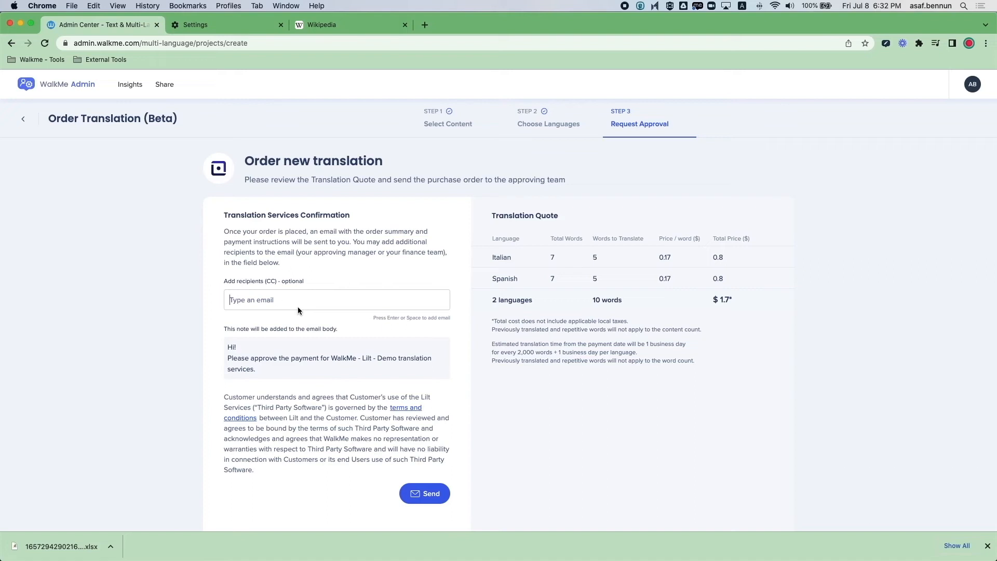
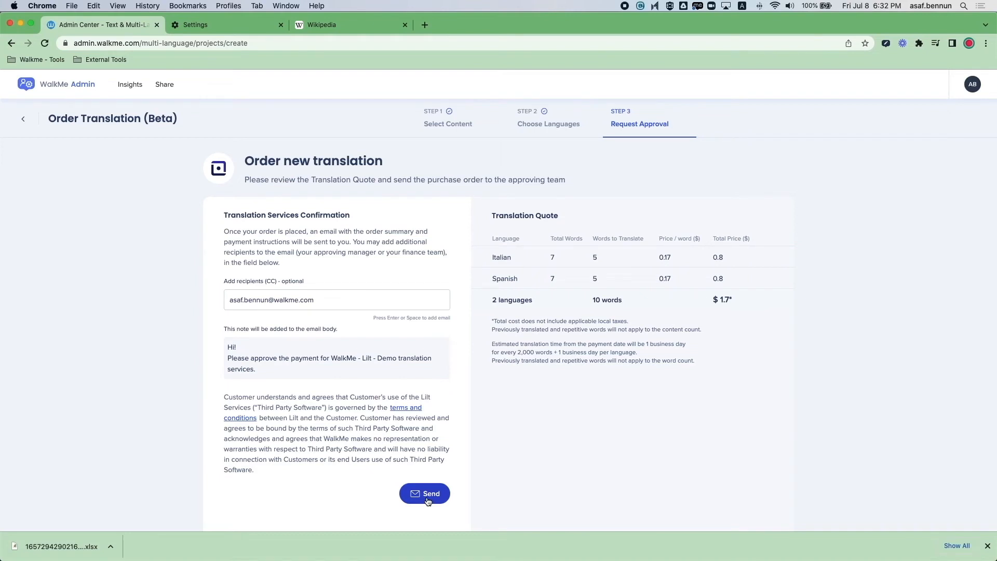
{"action": "left_click", "coordinate": [425, 494]}
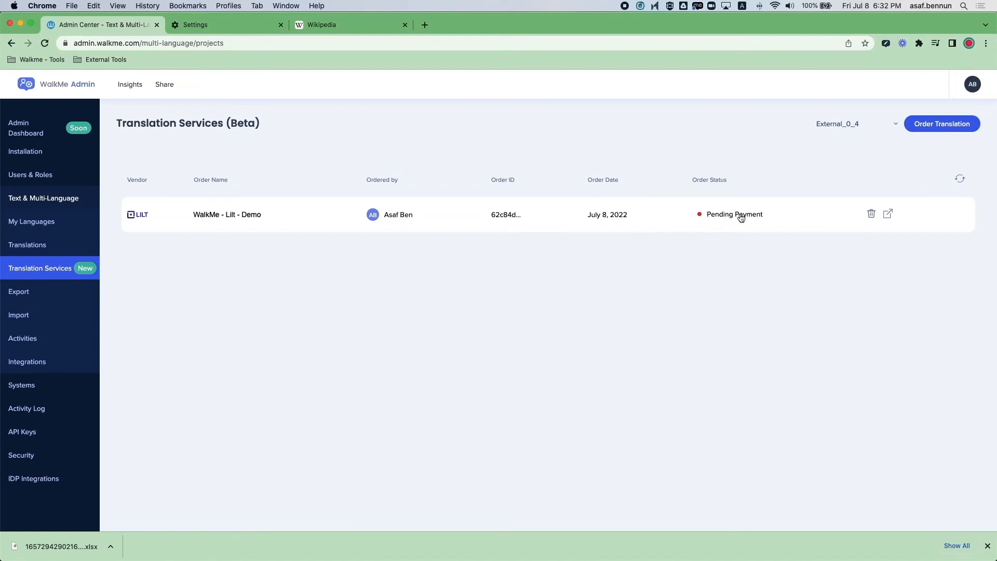
{"action": "mouse_move", "coordinate": [381, 119]}
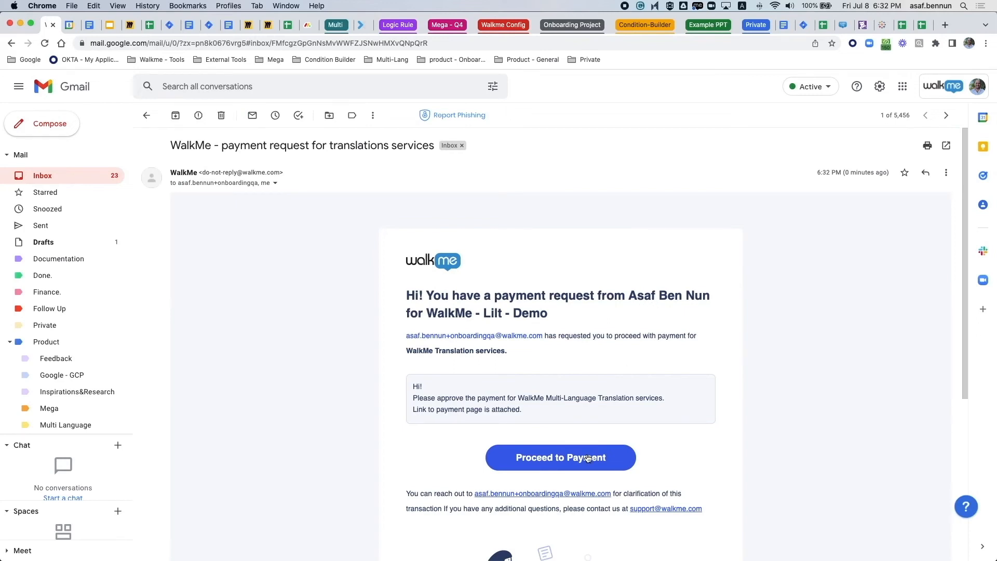
- Proceed to payment from the payment request email
{"action": "left_click", "coordinate": [560, 457]}
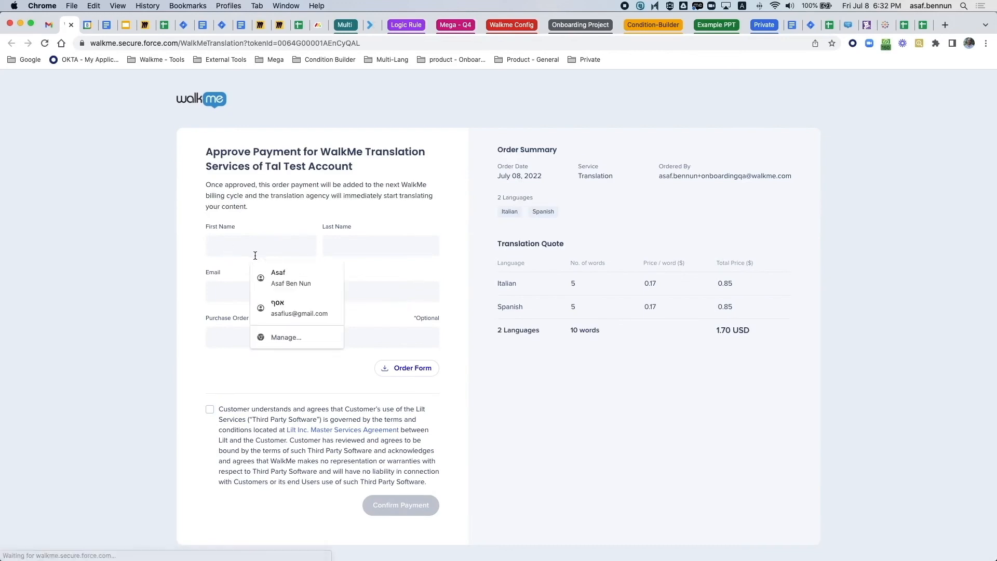
- Autofill payer details, accept the Lilt terms, and confirm the 1.70 USD payment
{"action": "left_click", "coordinate": [291, 278]}
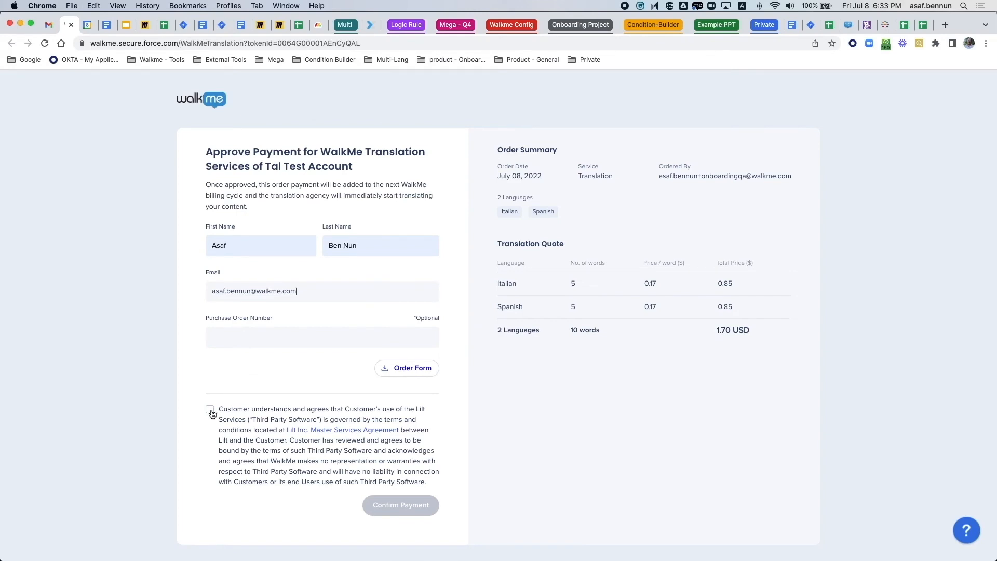
{"action": "left_click", "coordinate": [210, 409]}
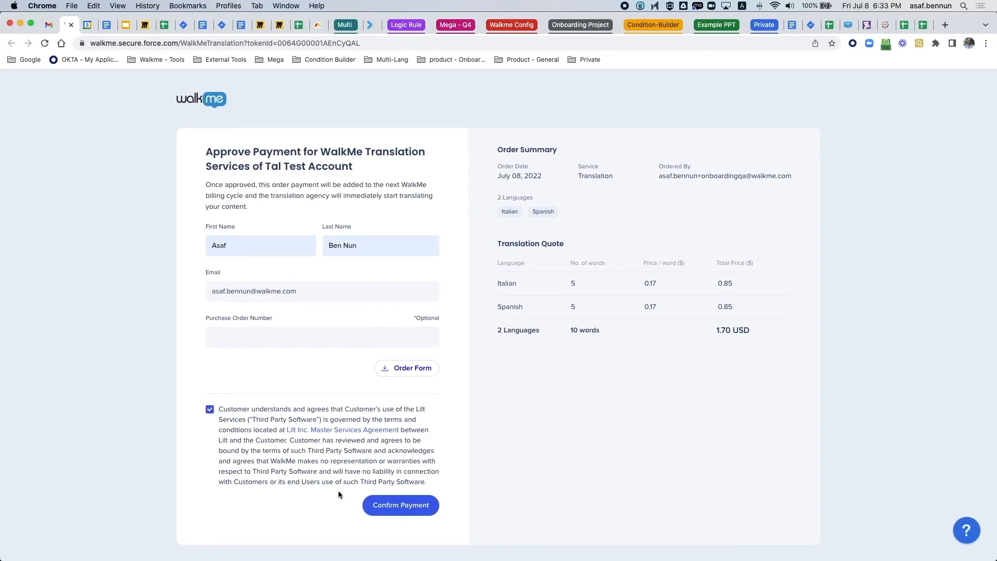
{"action": "left_click", "coordinate": [400, 504]}
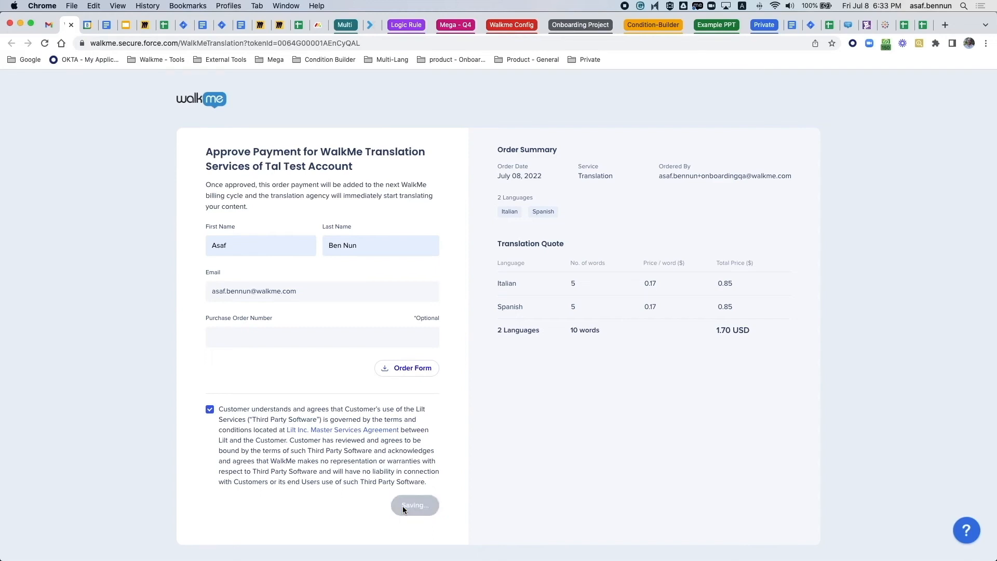
{"action": "left_click", "coordinate": [414, 505]}
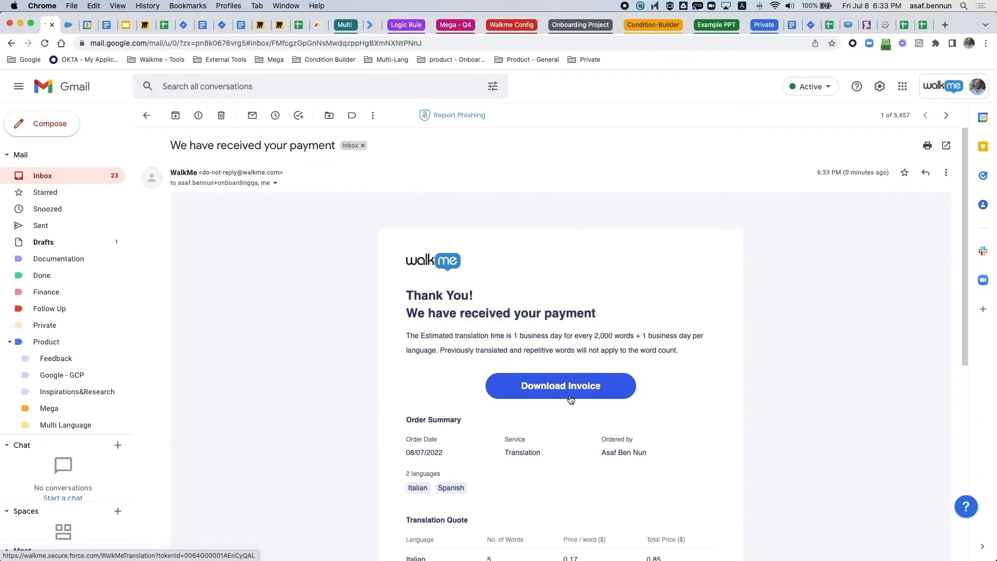
{"action": "scroll", "scroll_direction": "down", "scroll_amount": 3}
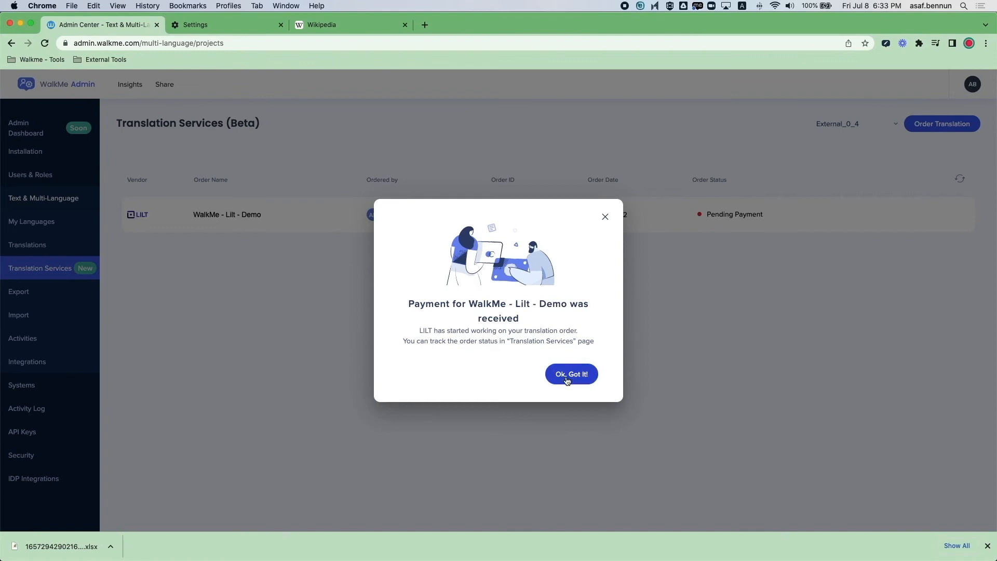
- Dismiss the payment notice and view the completed Italian and Spanish translations
{"action": "left_click", "coordinate": [571, 374]}
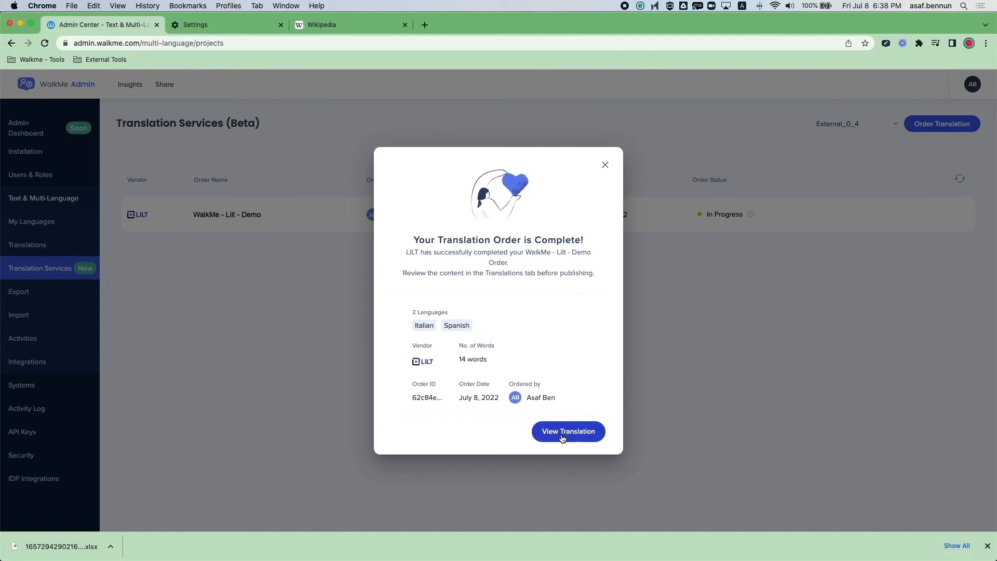
{"action": "left_click", "coordinate": [568, 431]}
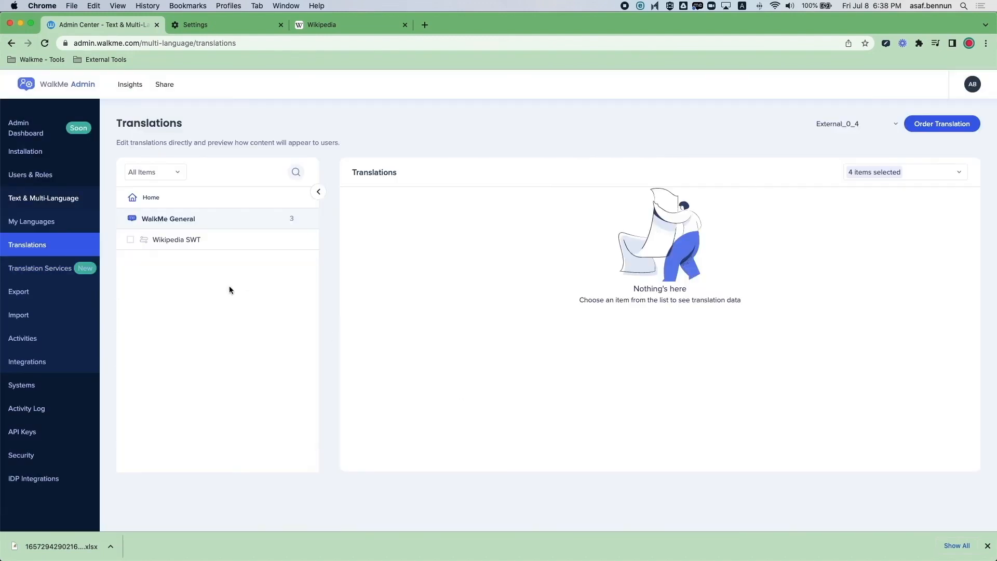
- Preview the first two Spanish steps of Wikipedia SWT, then show My Languages
{"action": "left_click", "coordinate": [176, 240]}
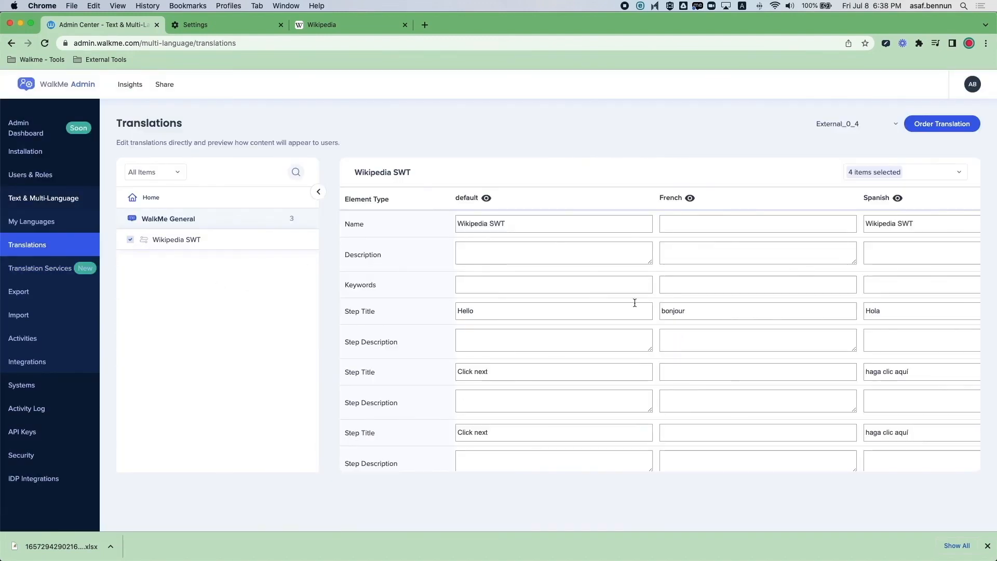
{"action": "scroll", "scroll_direction": "right", "scroll_amount": 3}
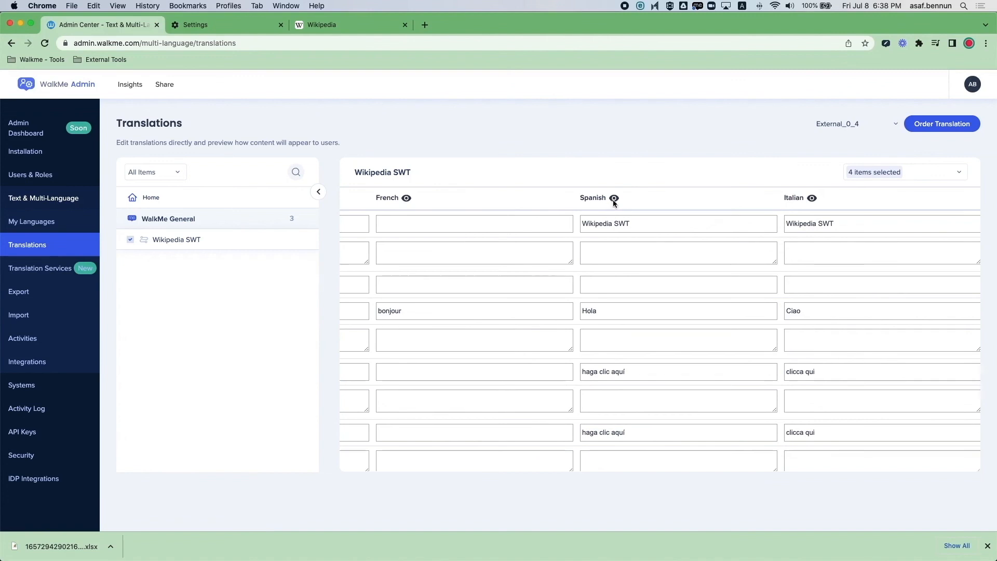
{"action": "left_click", "coordinate": [614, 198]}
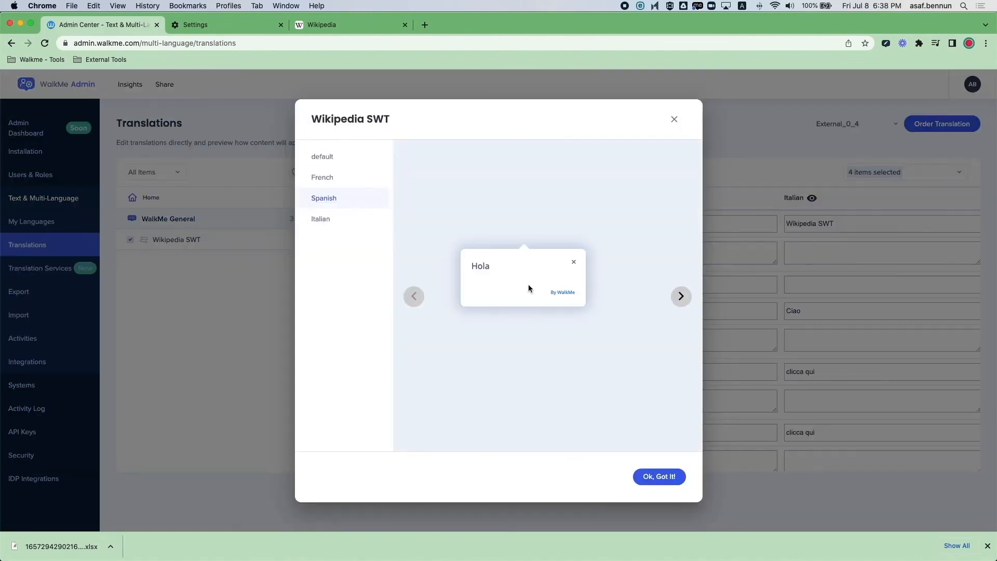
{"action": "left_click", "coordinate": [680, 297]}
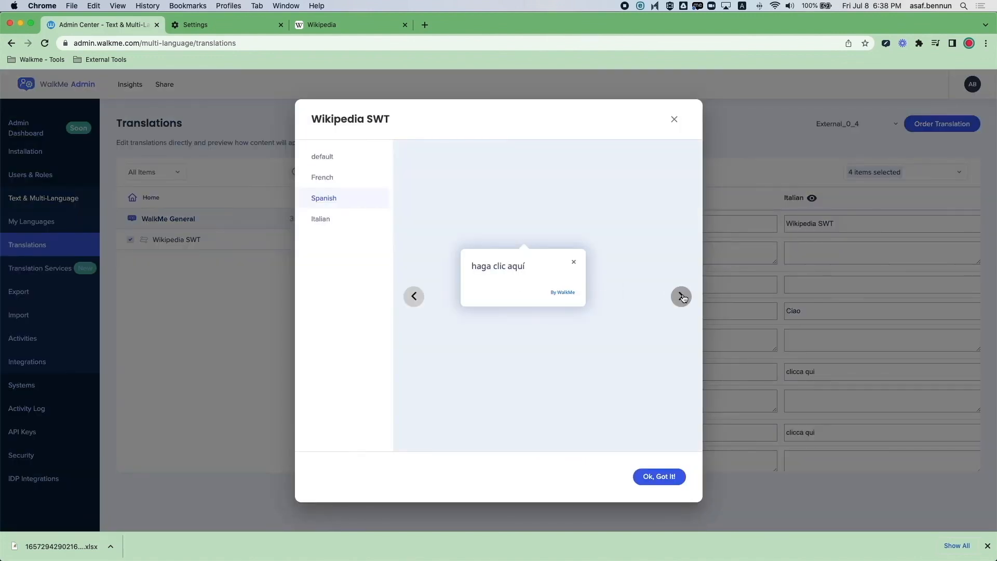
{"action": "left_click", "coordinate": [659, 477]}
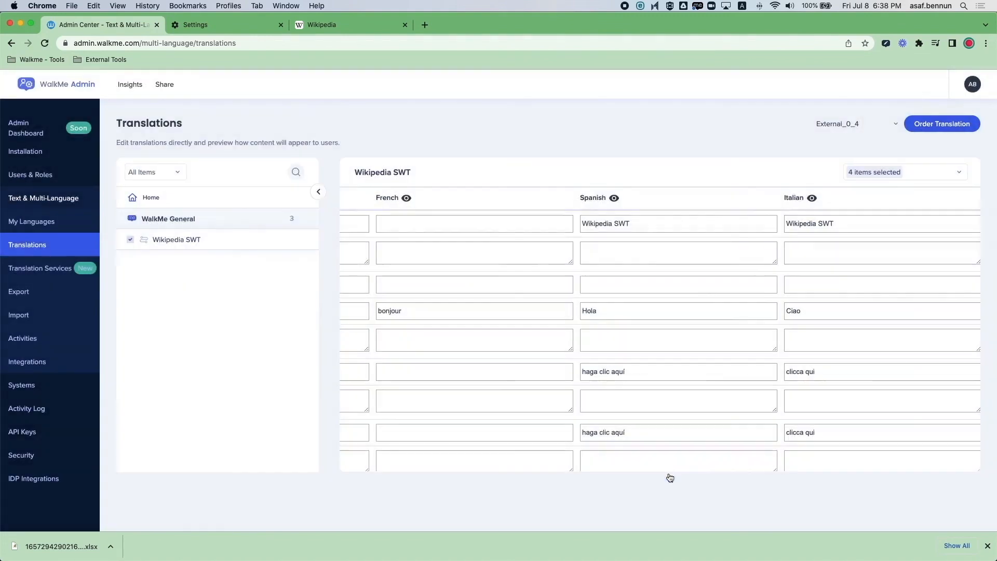
{"action": "left_click", "coordinate": [31, 221]}
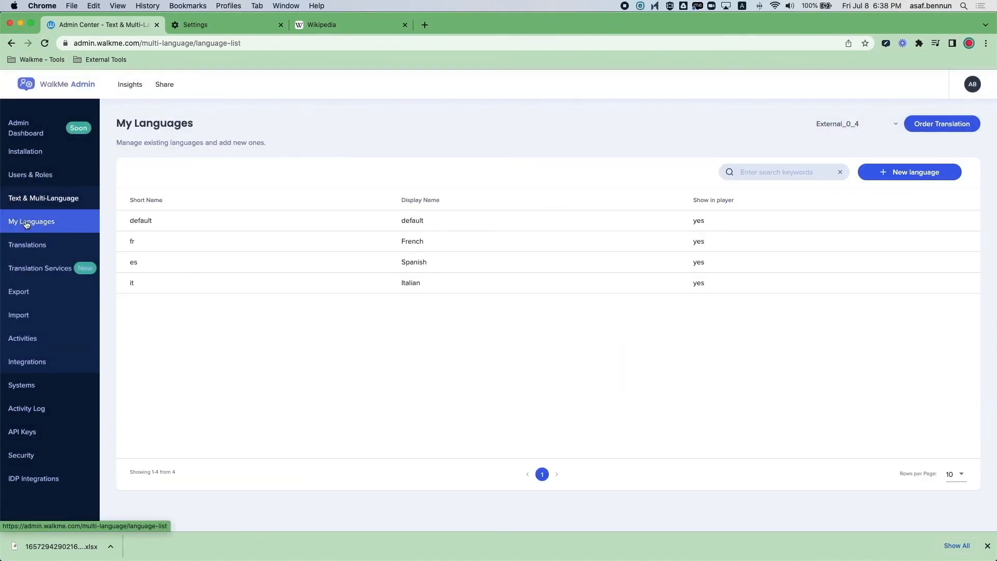
{"action": "mouse_move", "coordinate": [187, 287]}
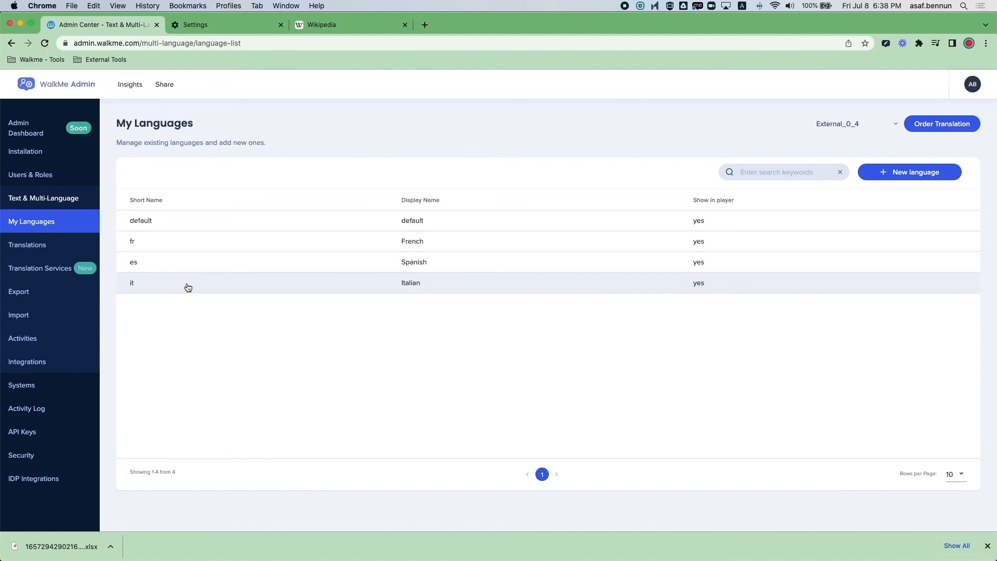